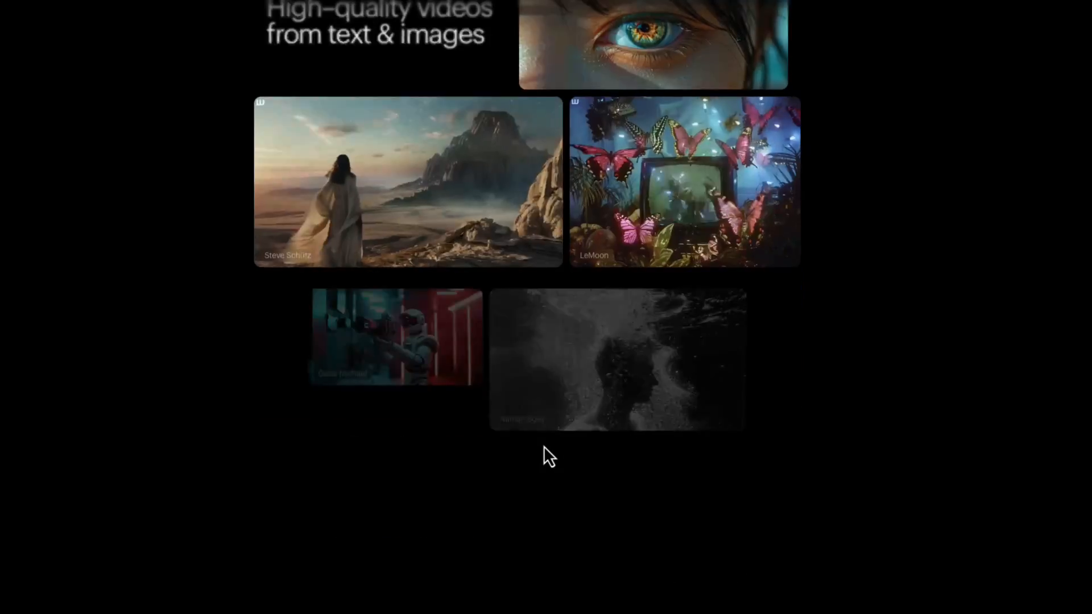
- Browse the showcase, then use Try Now to reach Your Creations with past videos
scroll("down", 3)
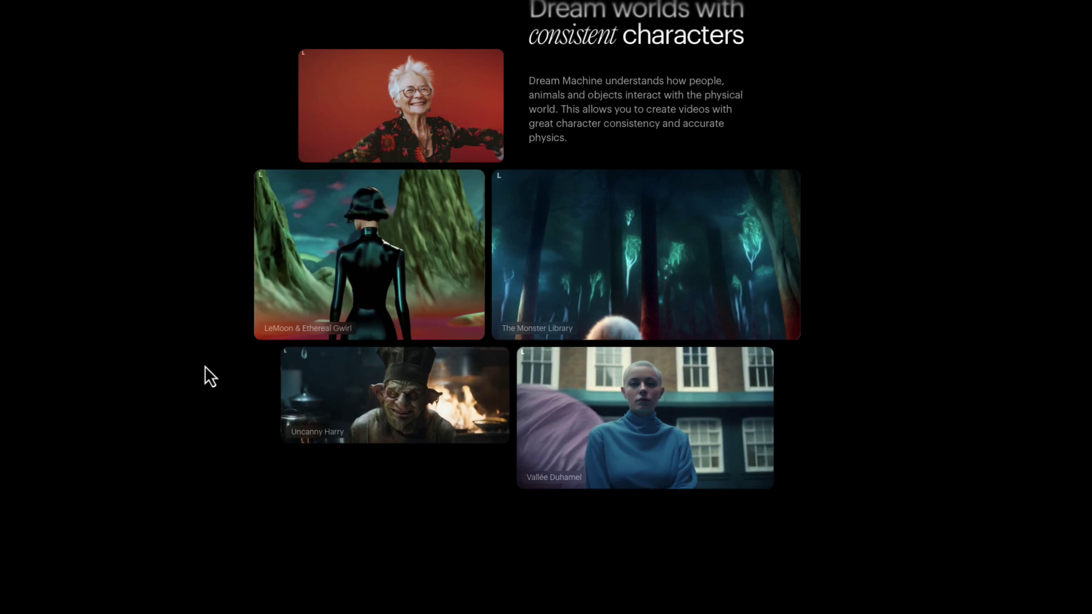
scroll("down", 3)
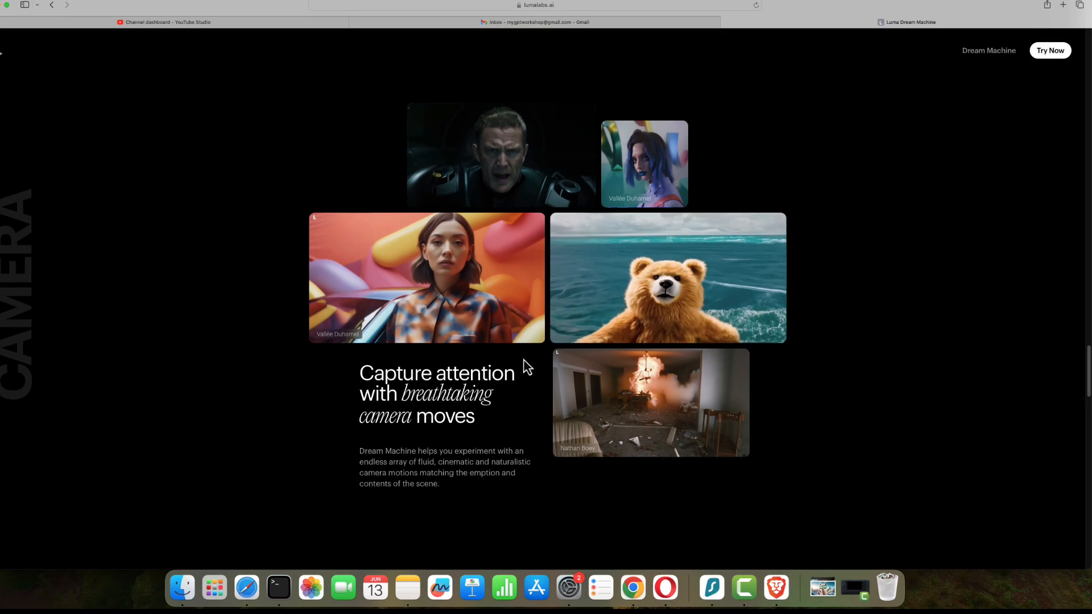
left_click(1050, 50)
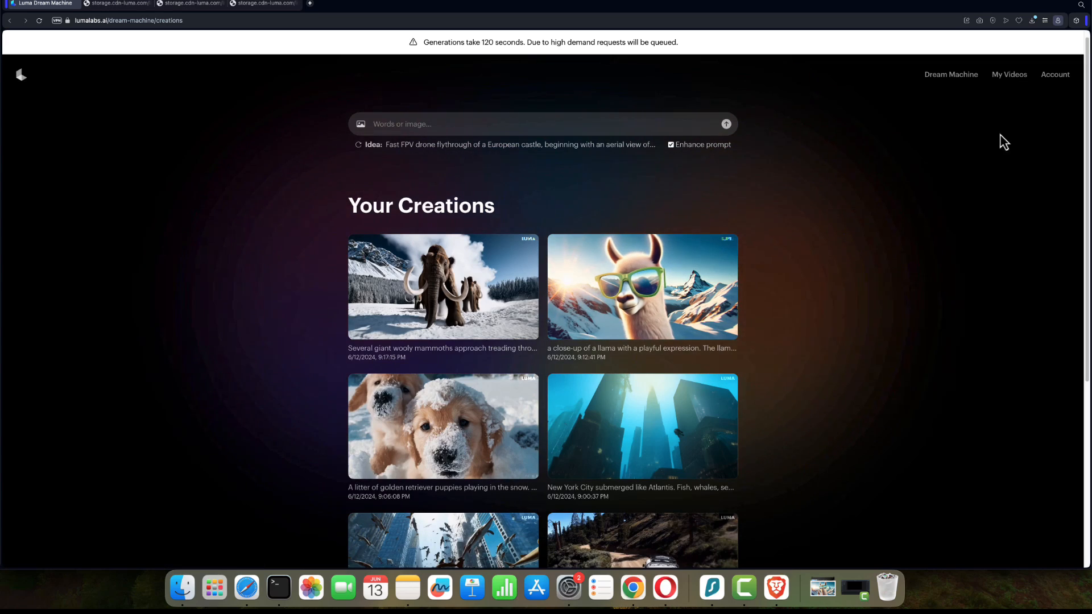
- Show account usage (22 of 30 free generations left) and paid plan tiers
left_click(1054, 75)
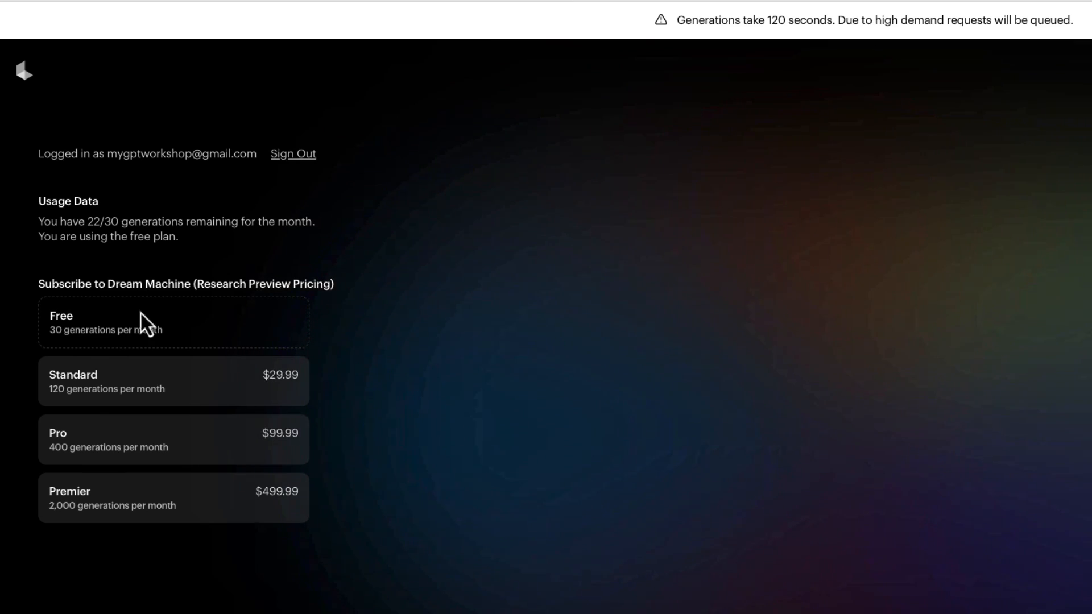
mouse_move(212, 440)
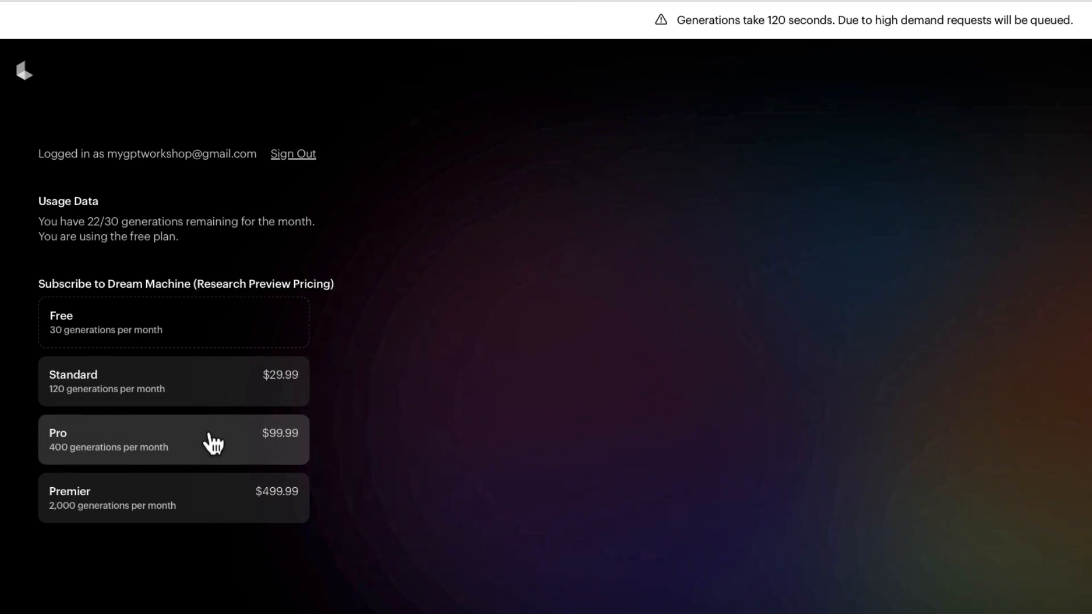
mouse_move(89, 223)
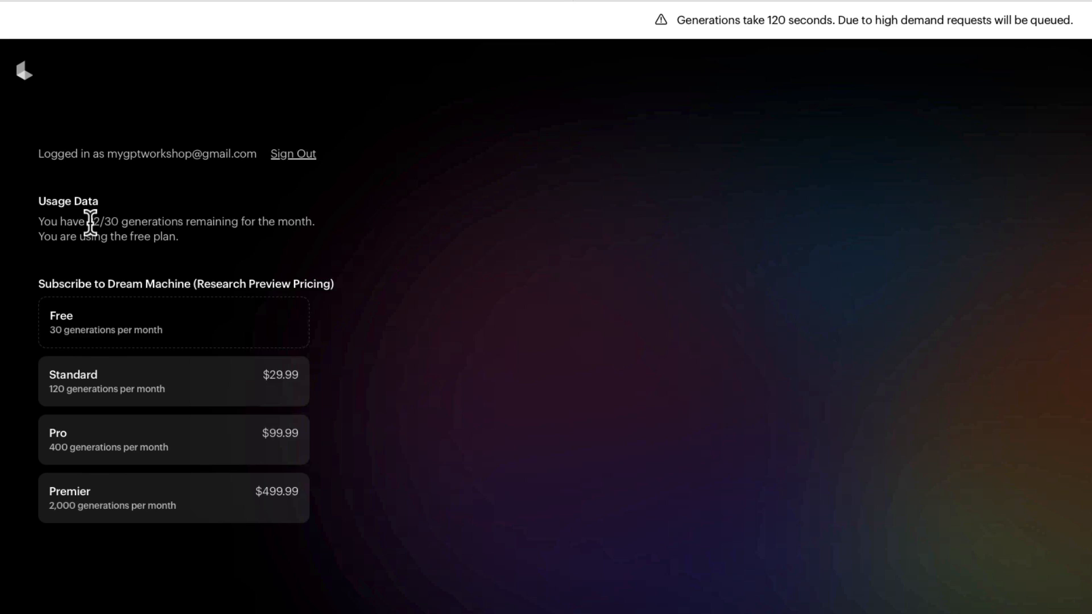
mouse_move(716, 267)
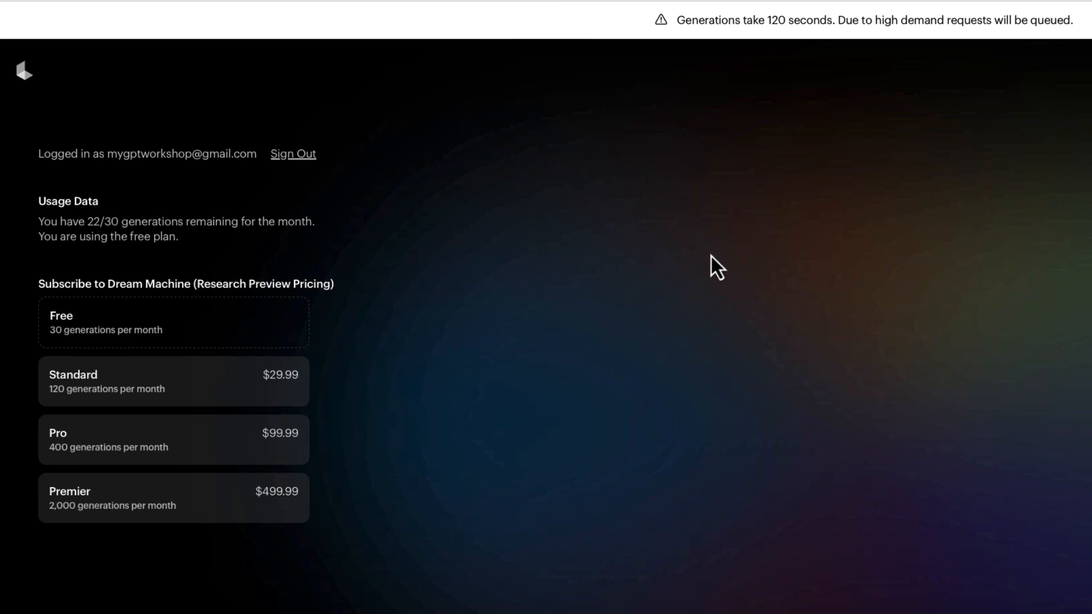
mouse_move(89, 355)
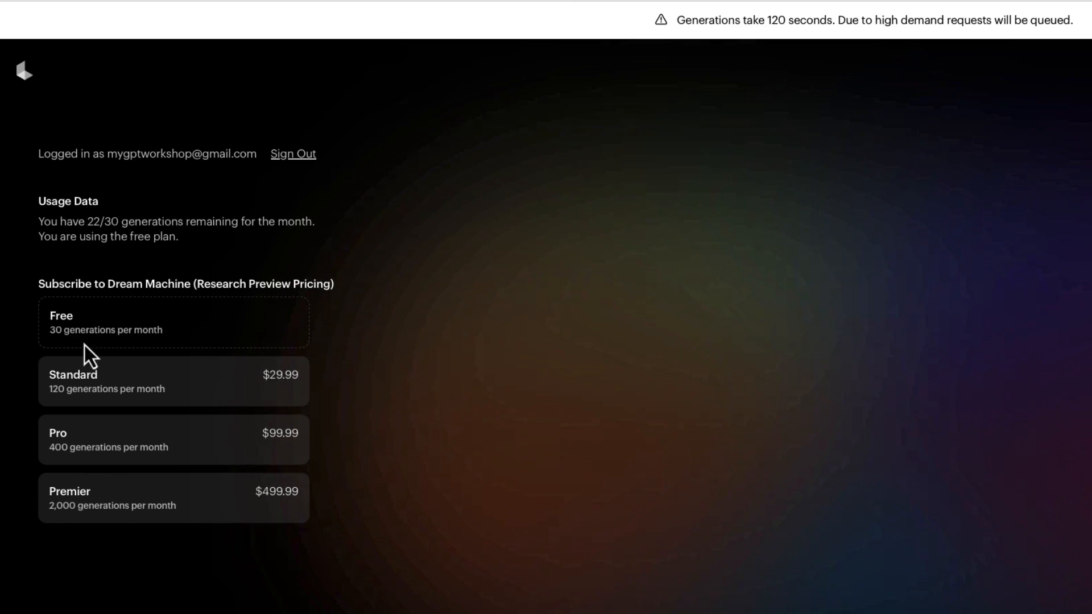
mouse_move(596, 412)
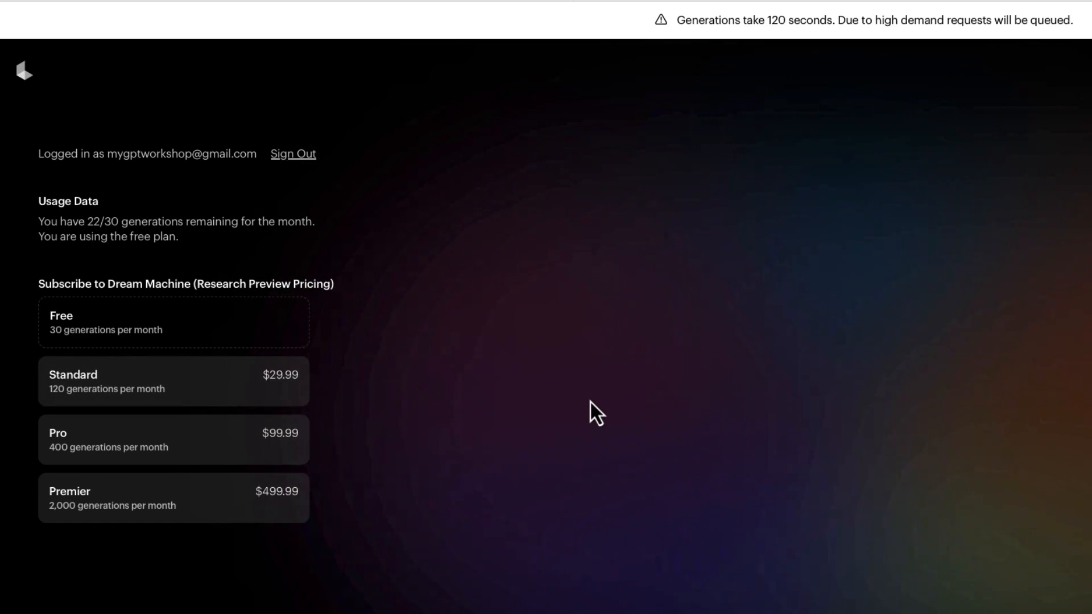
mouse_move(583, 342)
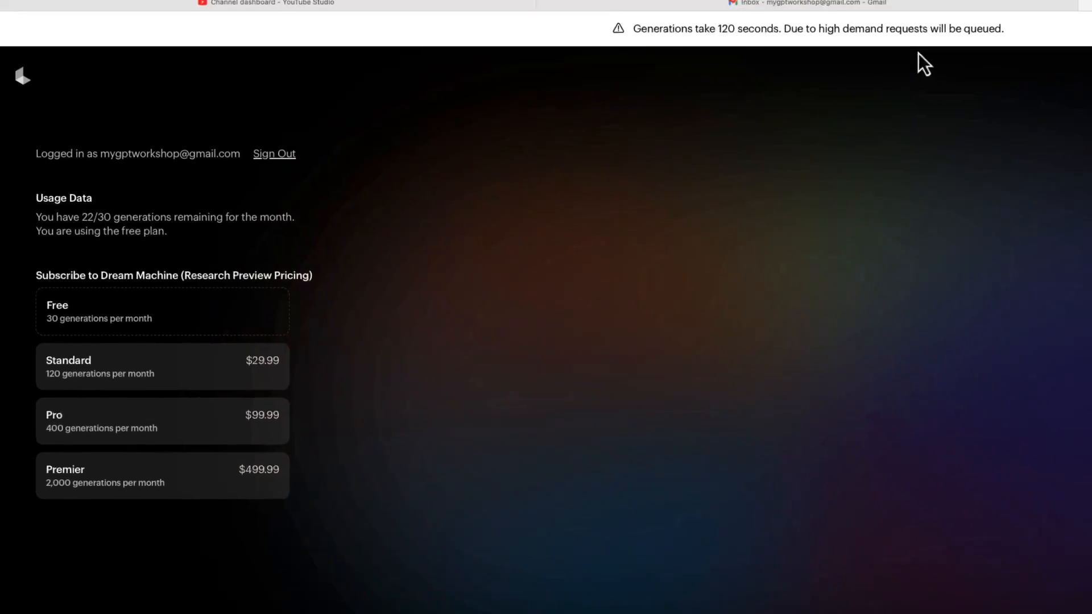
- Switch to the YouTube tab playing 'New Luma AI Dream Machine Image to Video is Insane!'
left_click(264, 2)
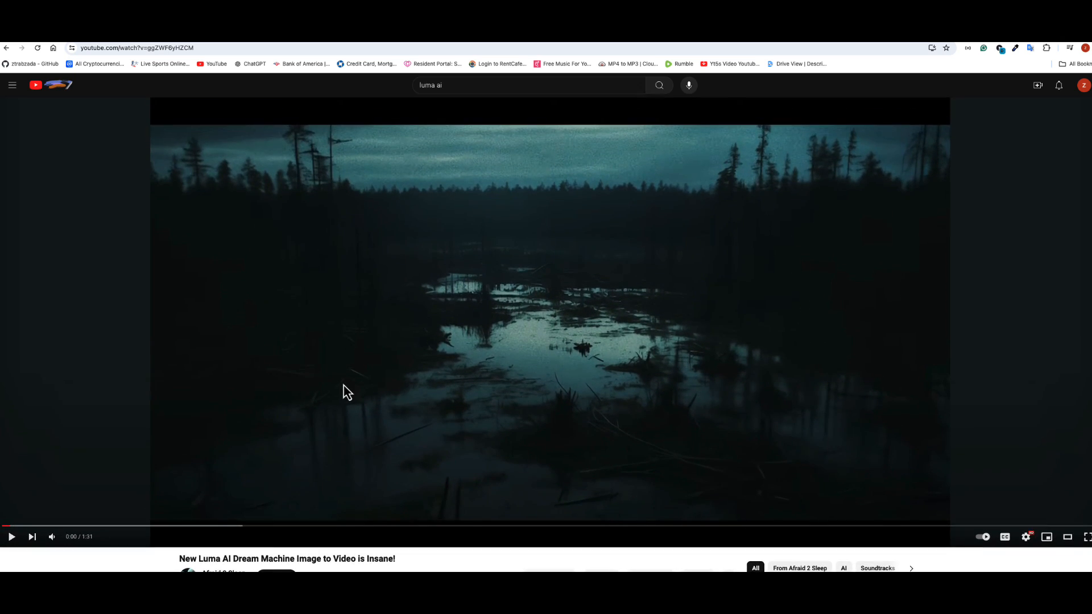
mouse_move(339, 425)
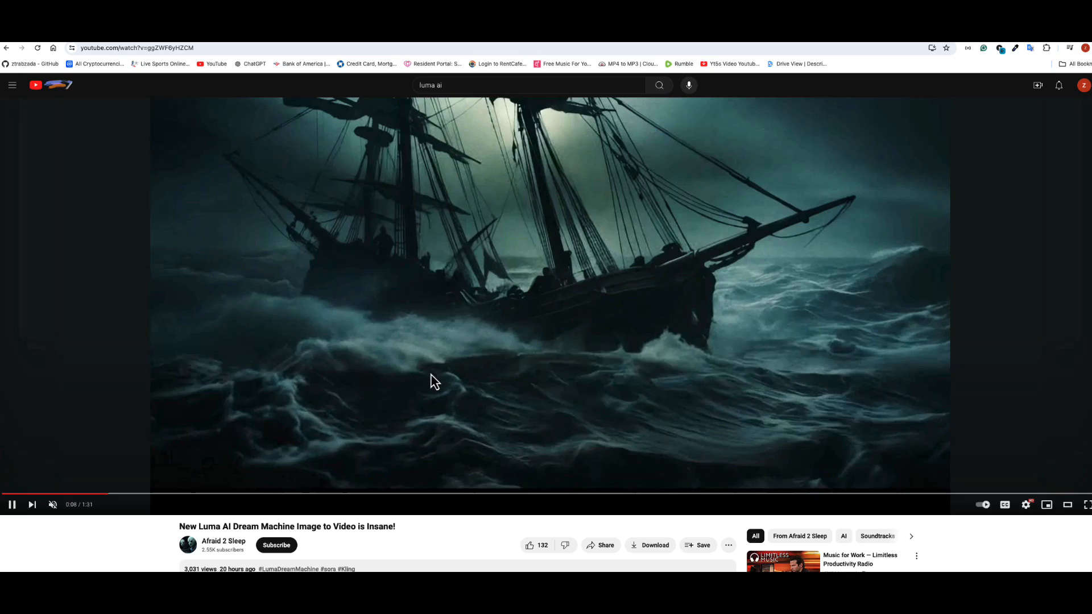
mouse_move(557, 334)
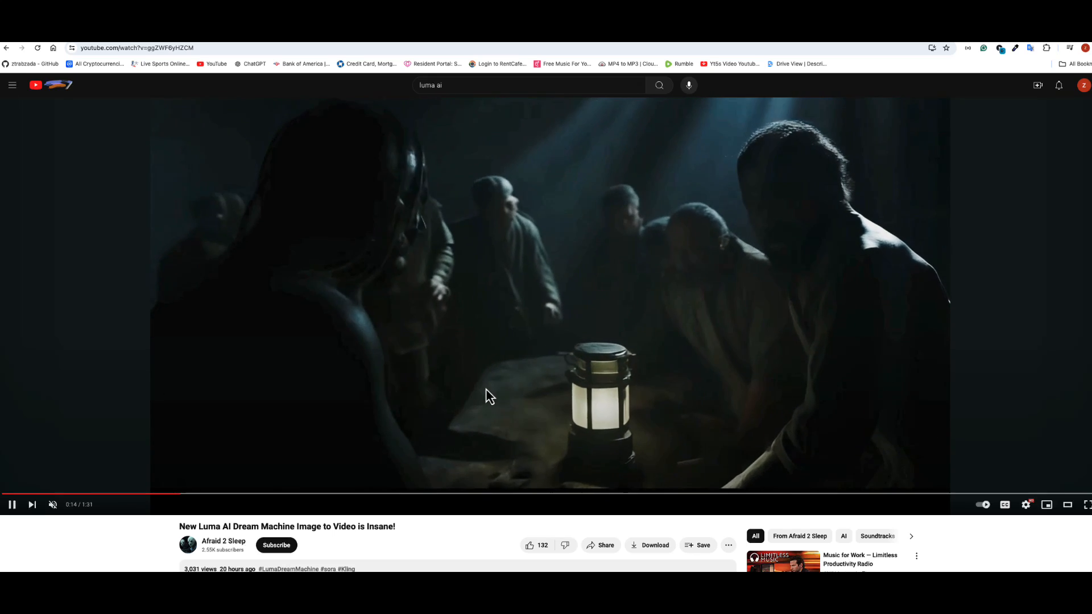
mouse_move(502, 429)
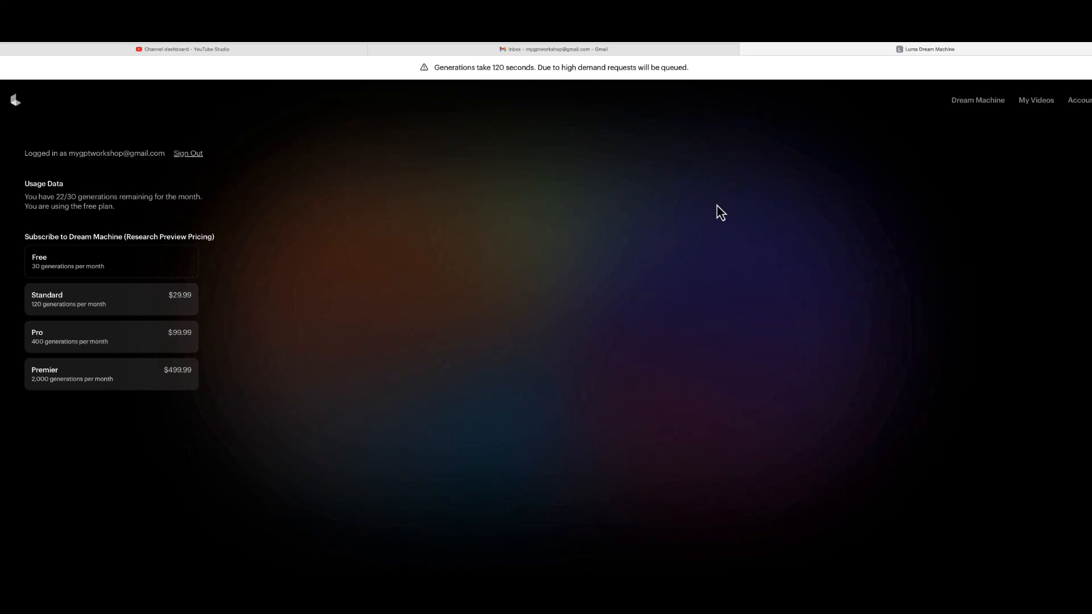
mouse_move(979, 139)
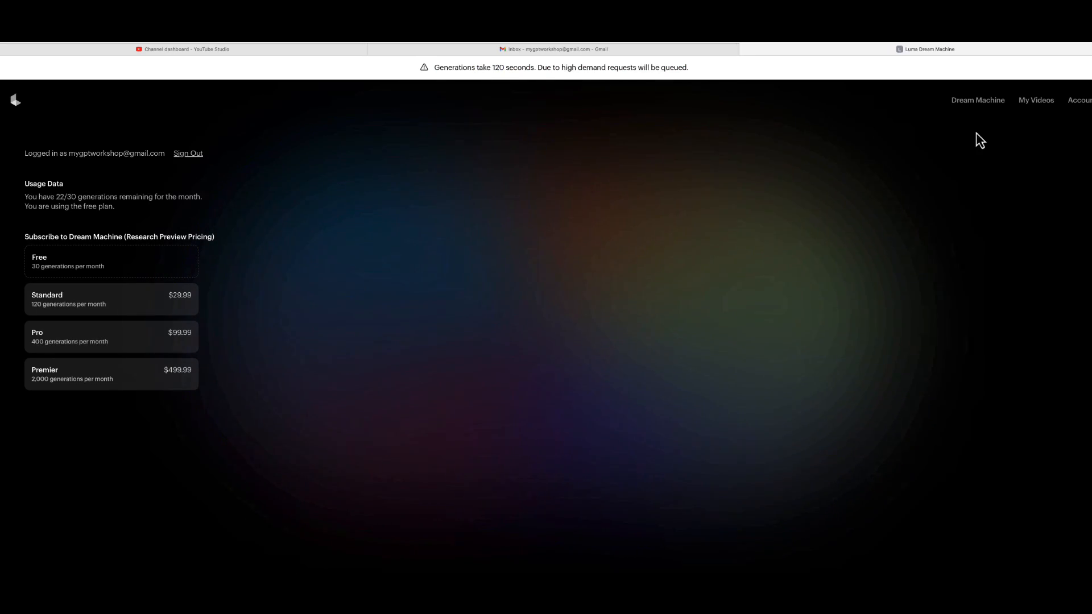
- Return to the Dream Machine landing page via the top navigation
left_click(978, 99)
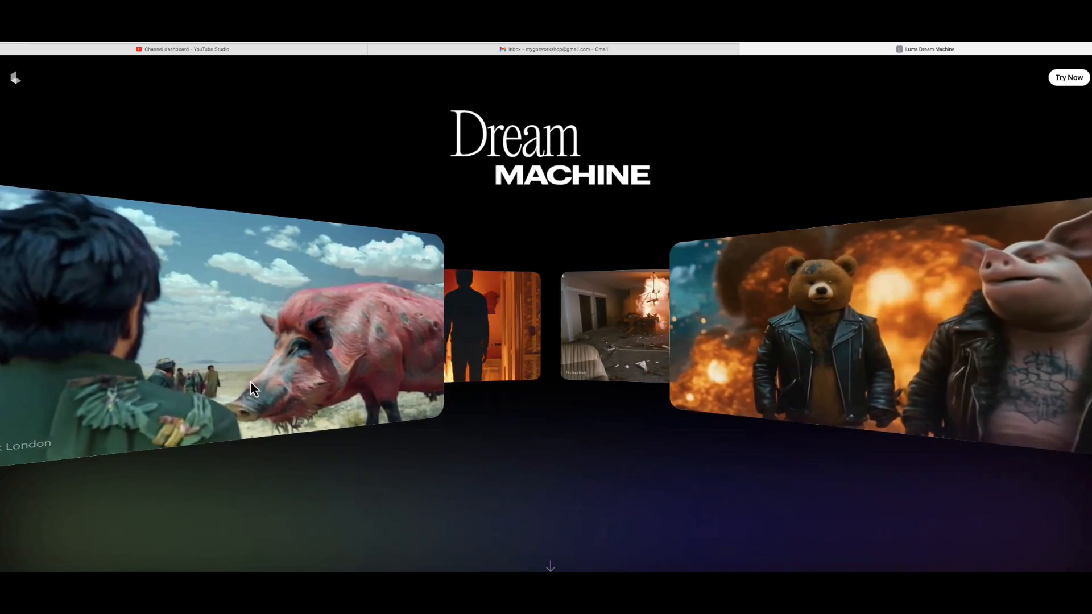
scroll("down", 3)
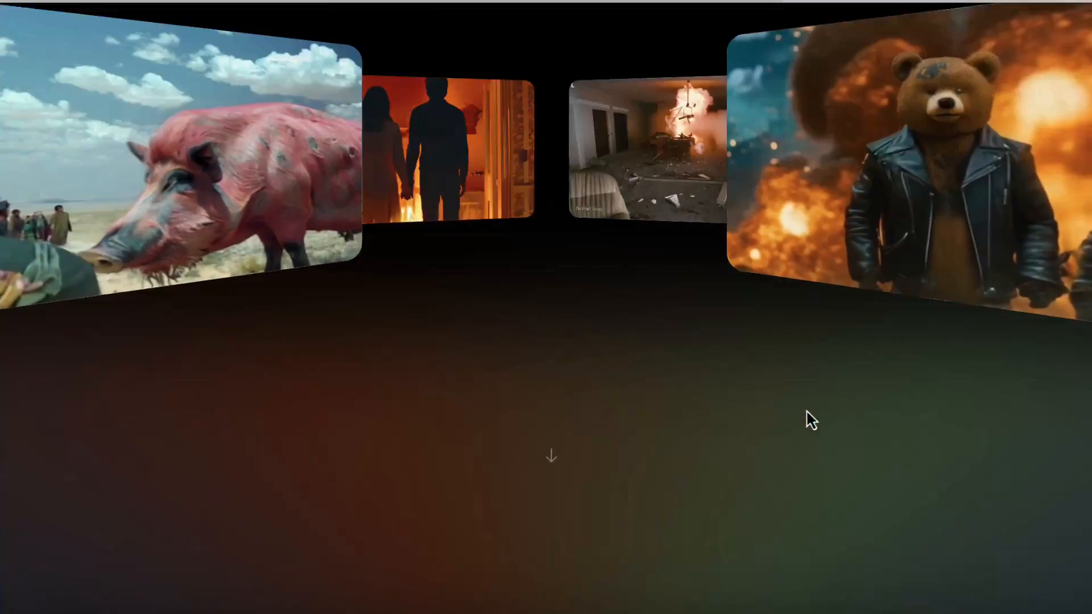
scroll("down", 3)
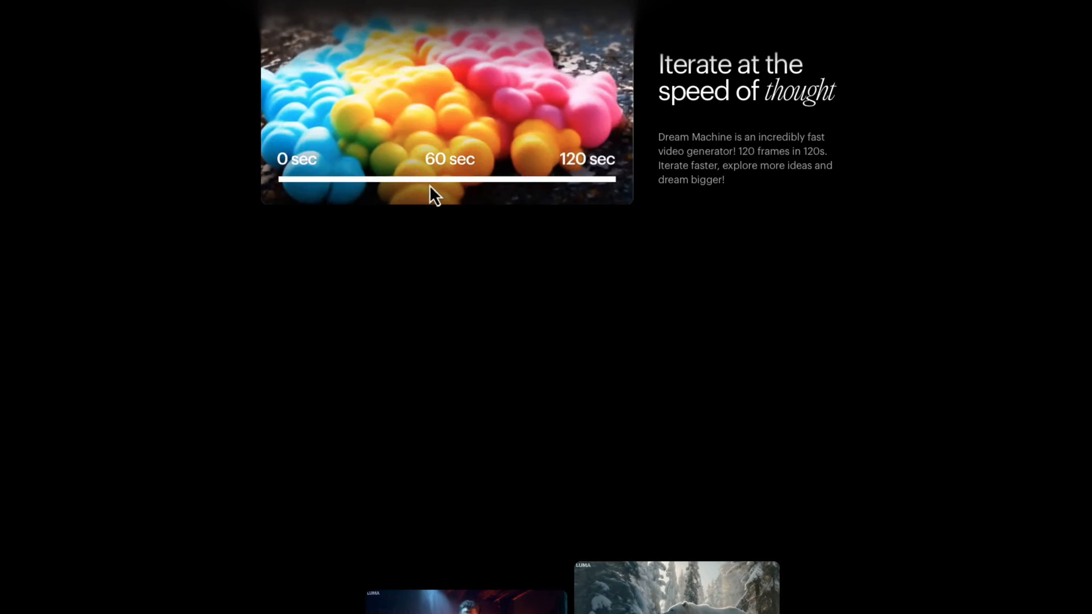
mouse_move(561, 341)
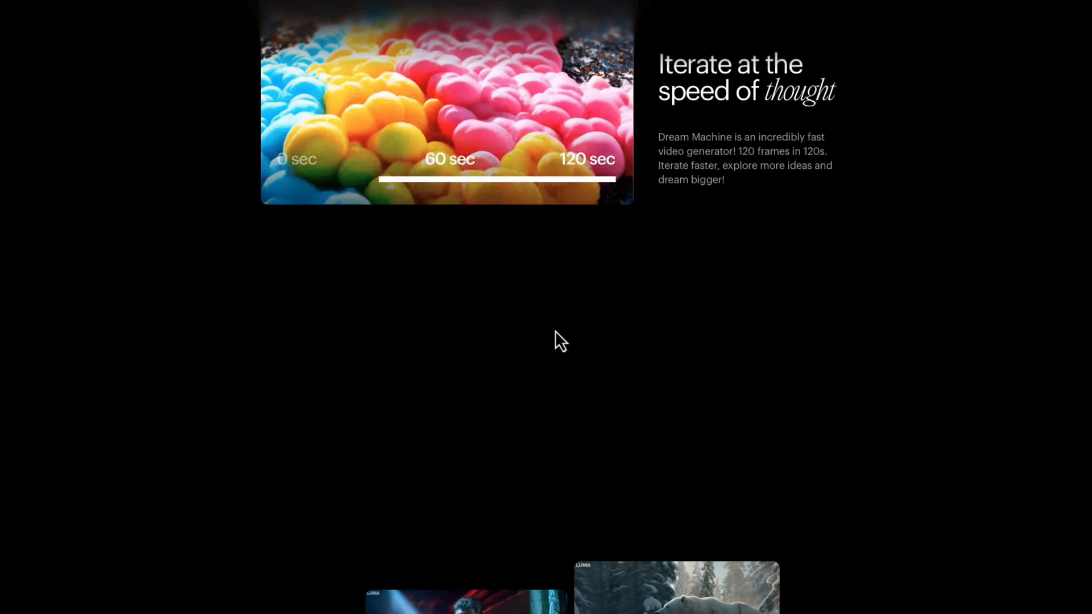
scroll("down", 3)
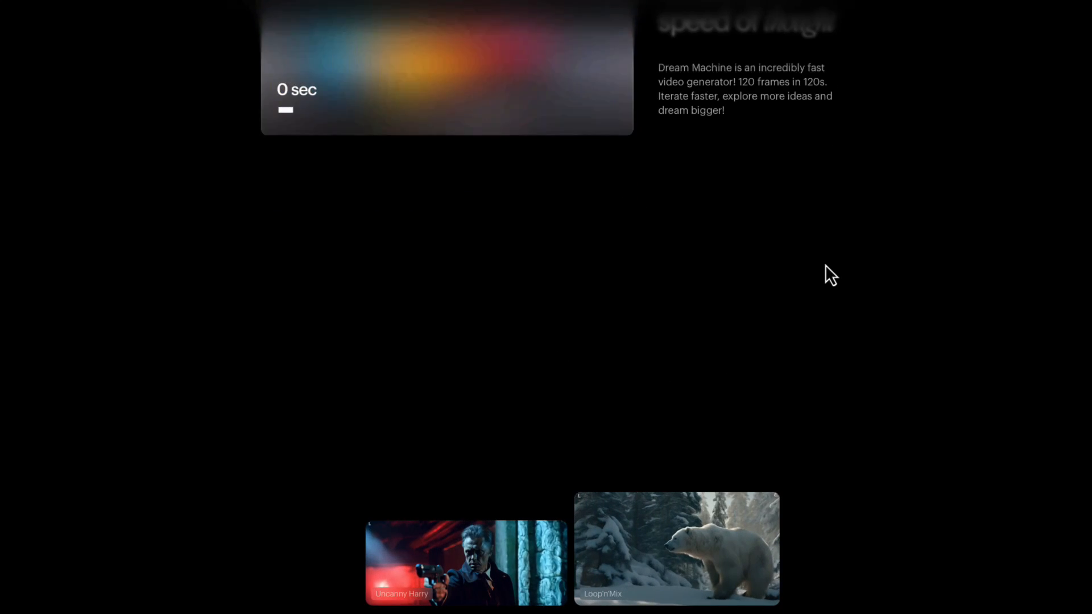
scroll("down", 3)
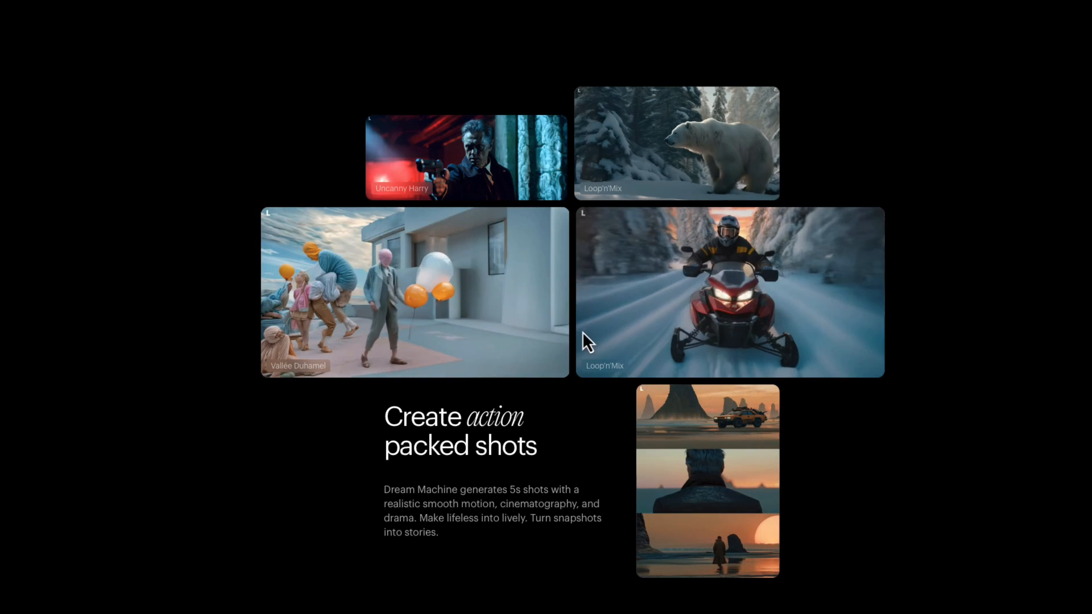
scroll("down", 3)
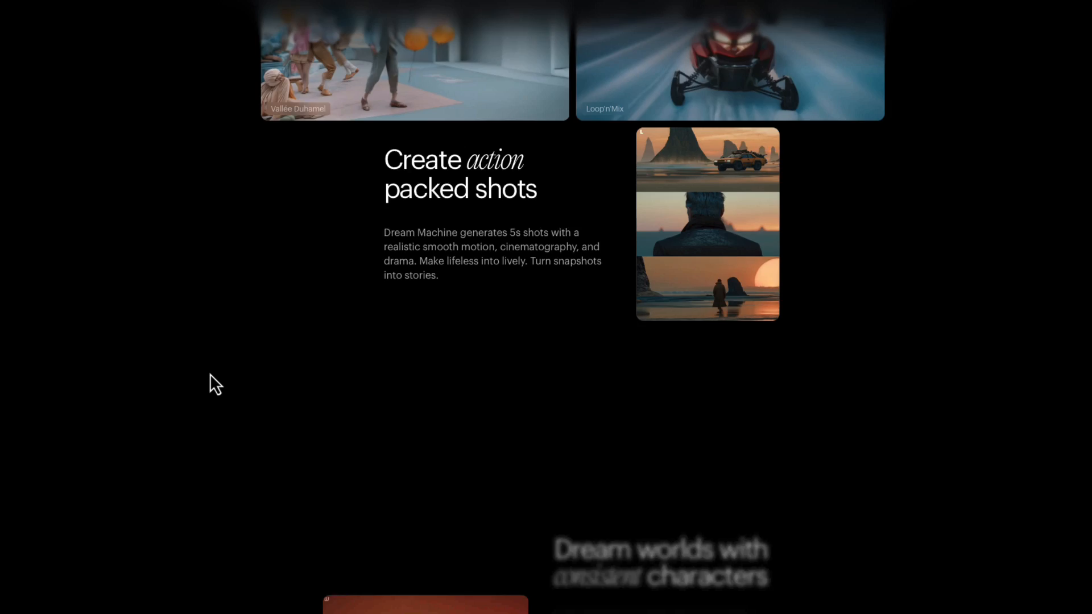
scroll("down", 3)
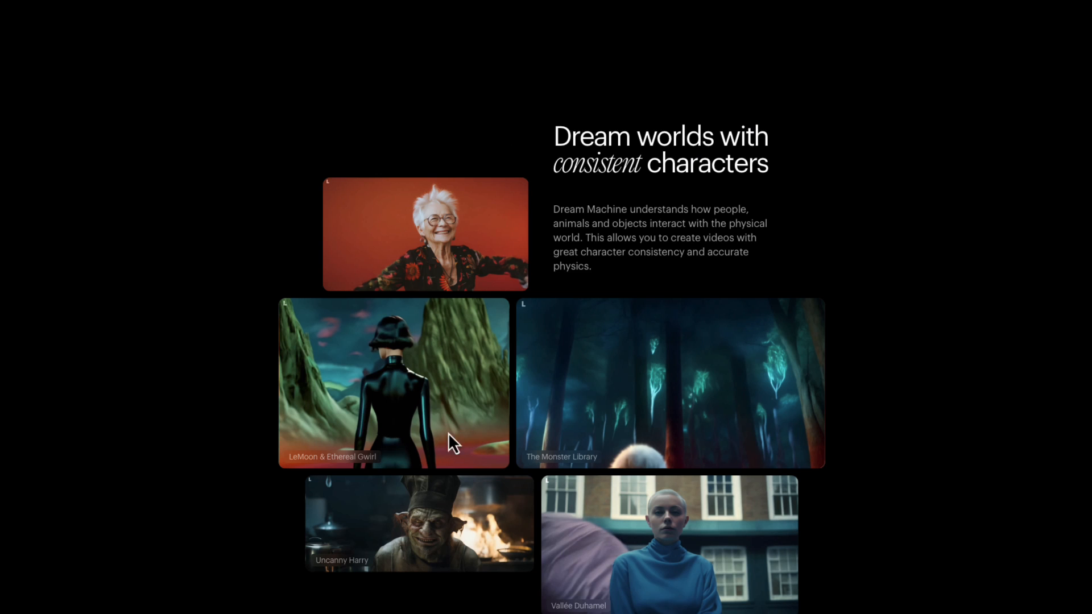
scroll("down", 3)
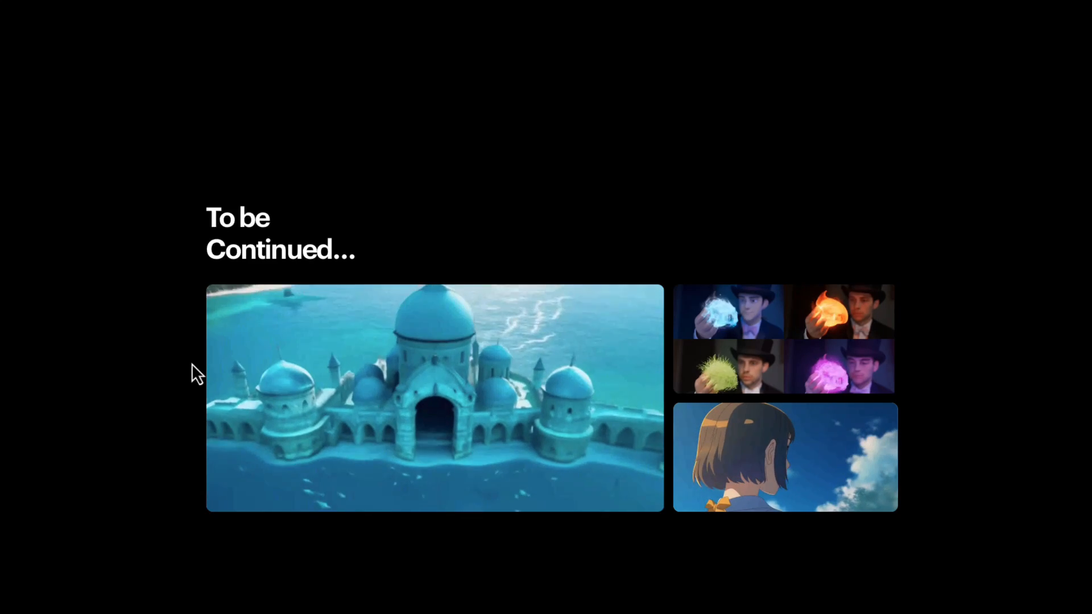
scroll("down", 3)
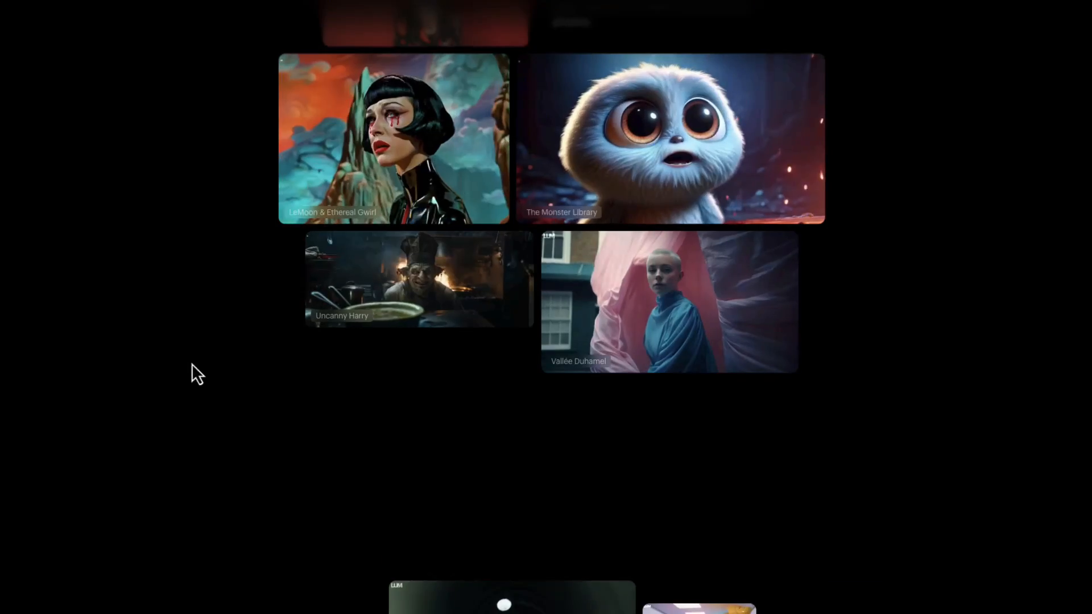